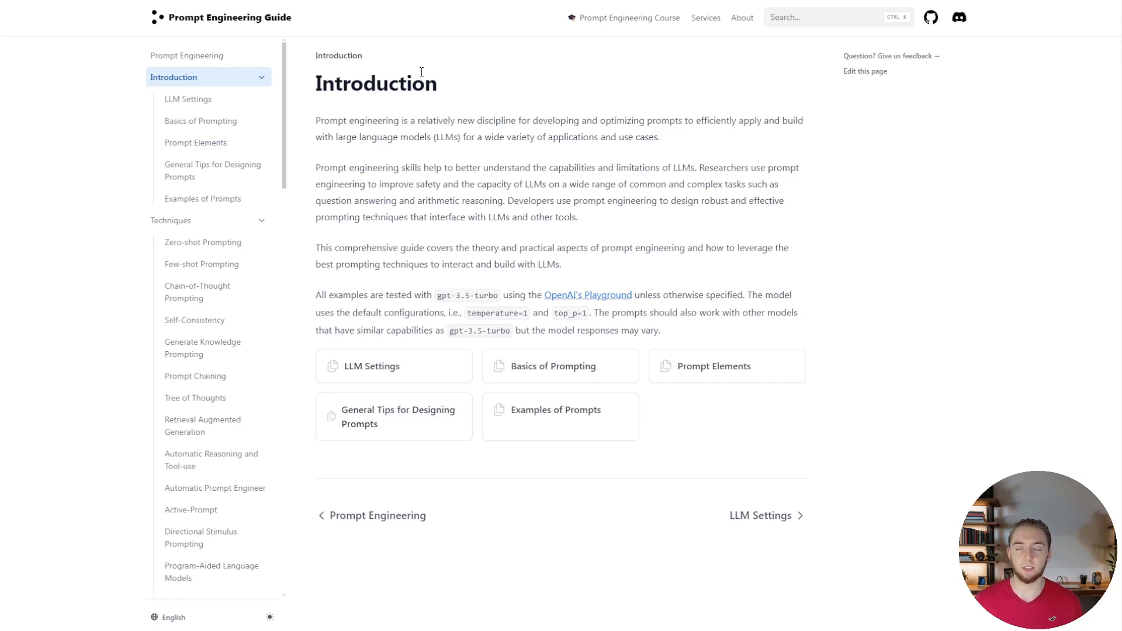
mouse_move(371, 150)
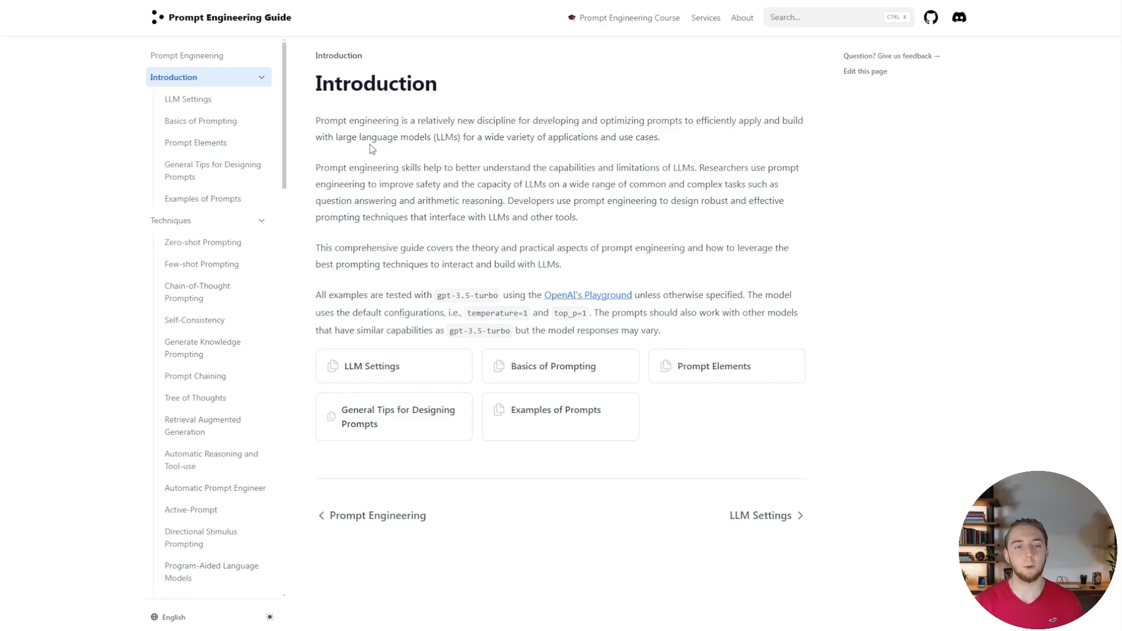
mouse_move(488, 183)
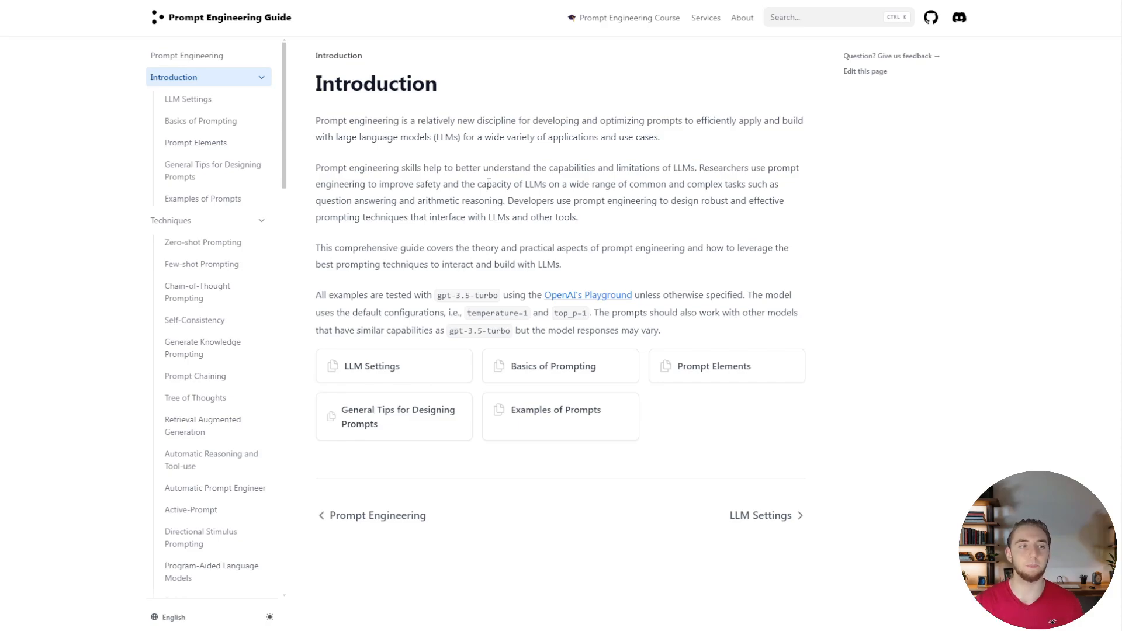
mouse_move(204, 198)
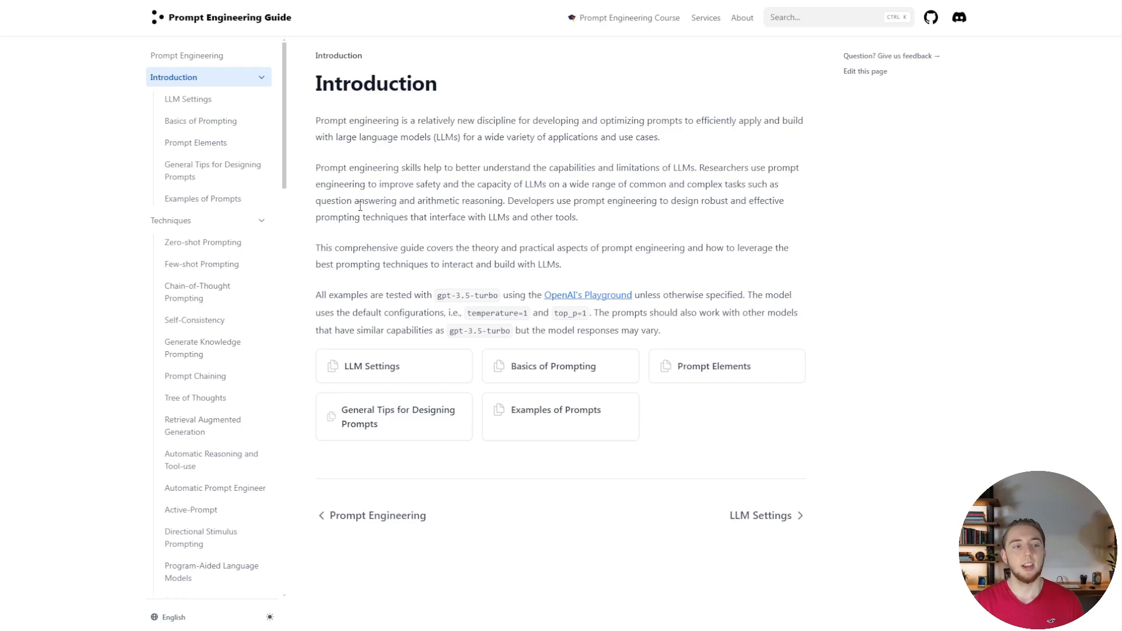
Step: Visit Zero-shot, Chain-of-Thought, Self-Consistency and Prompt Chaining pages, finishing on ReAct Prompting
scroll(down, 3)
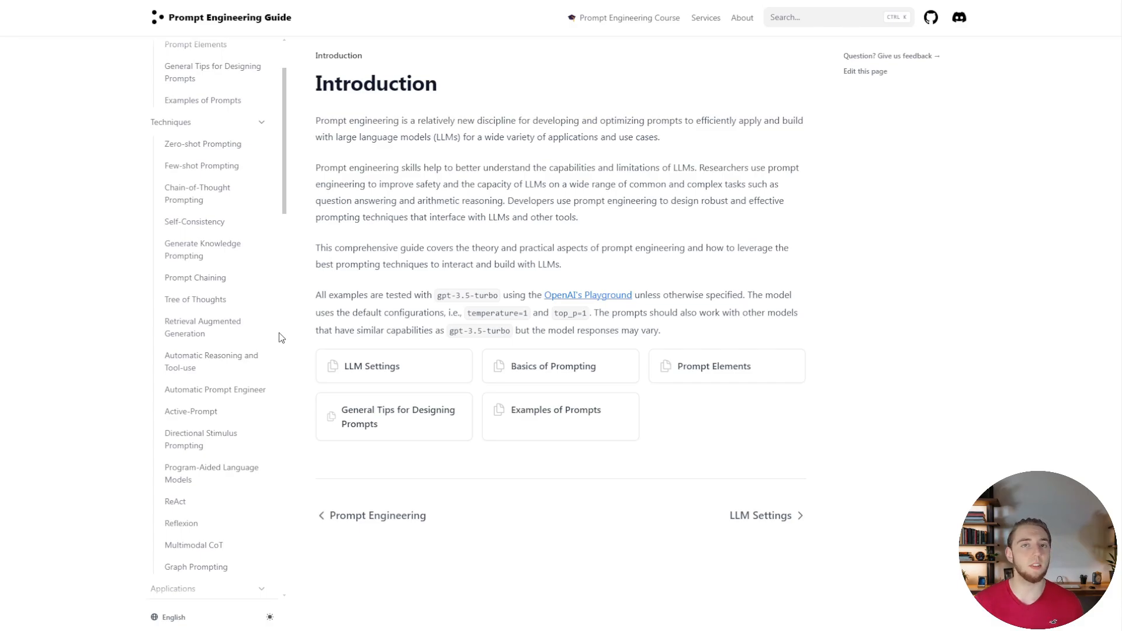
mouse_move(214, 243)
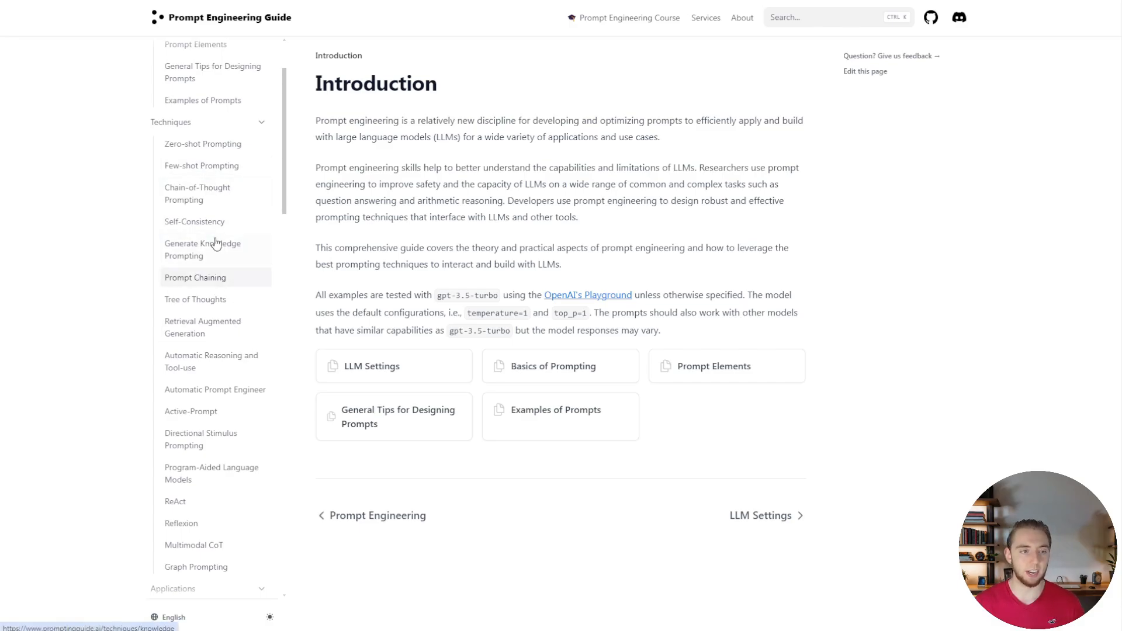
mouse_move(203, 144)
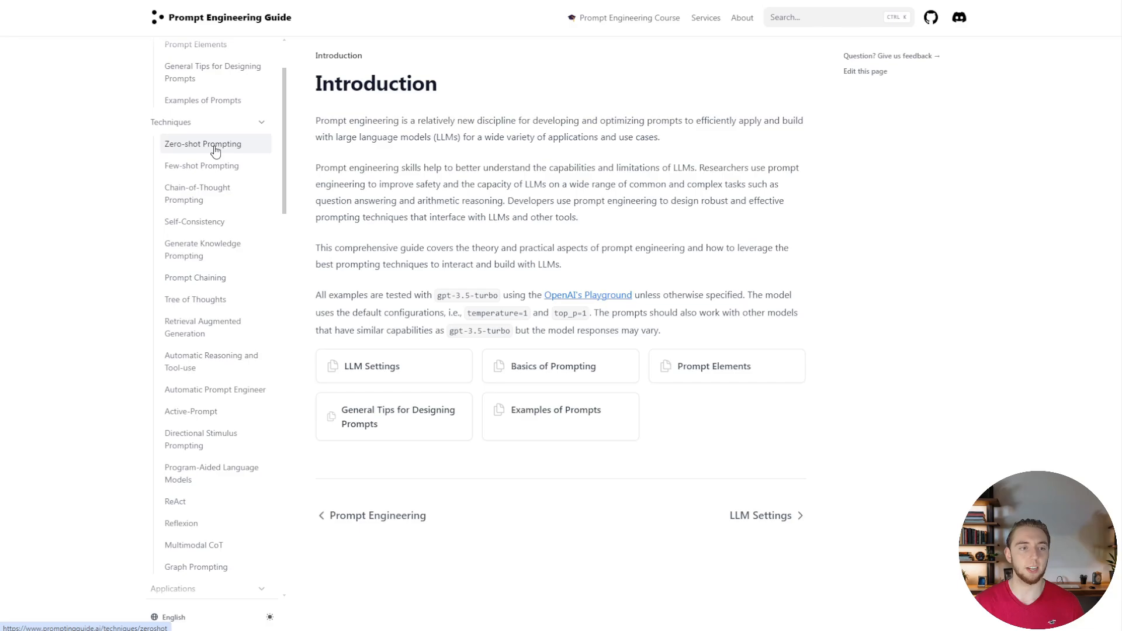
click(204, 144)
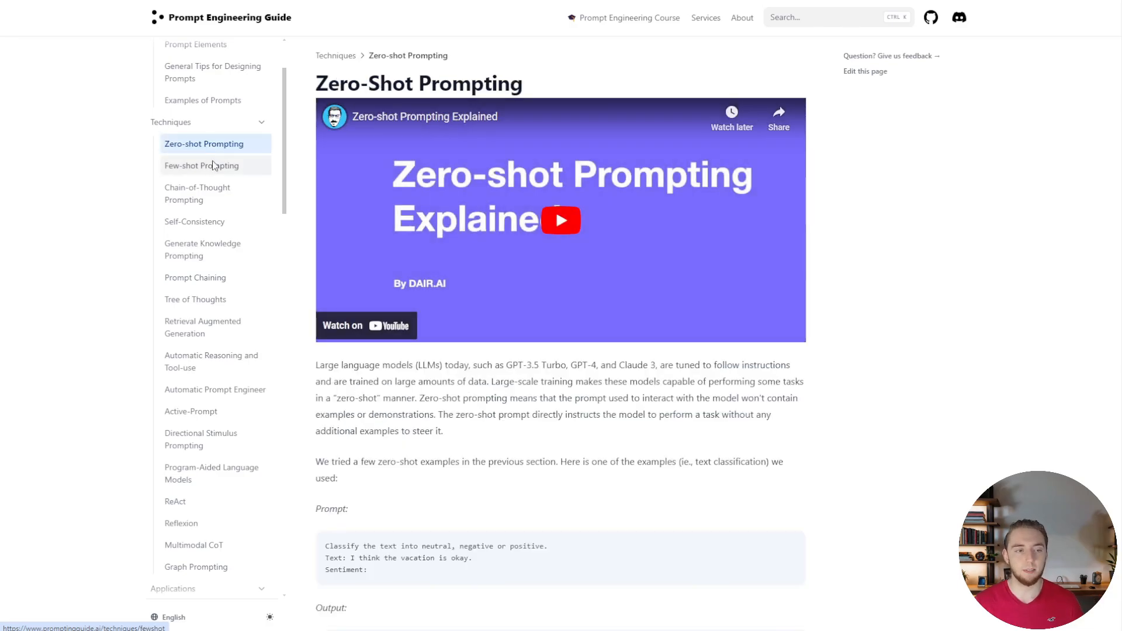
click(197, 194)
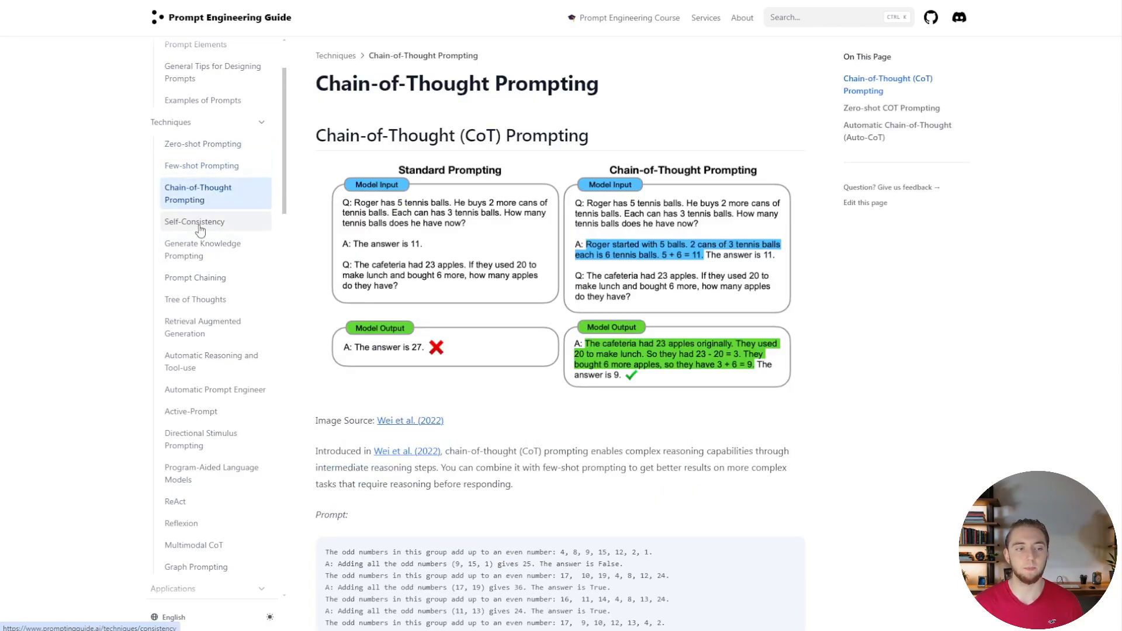
click(195, 221)
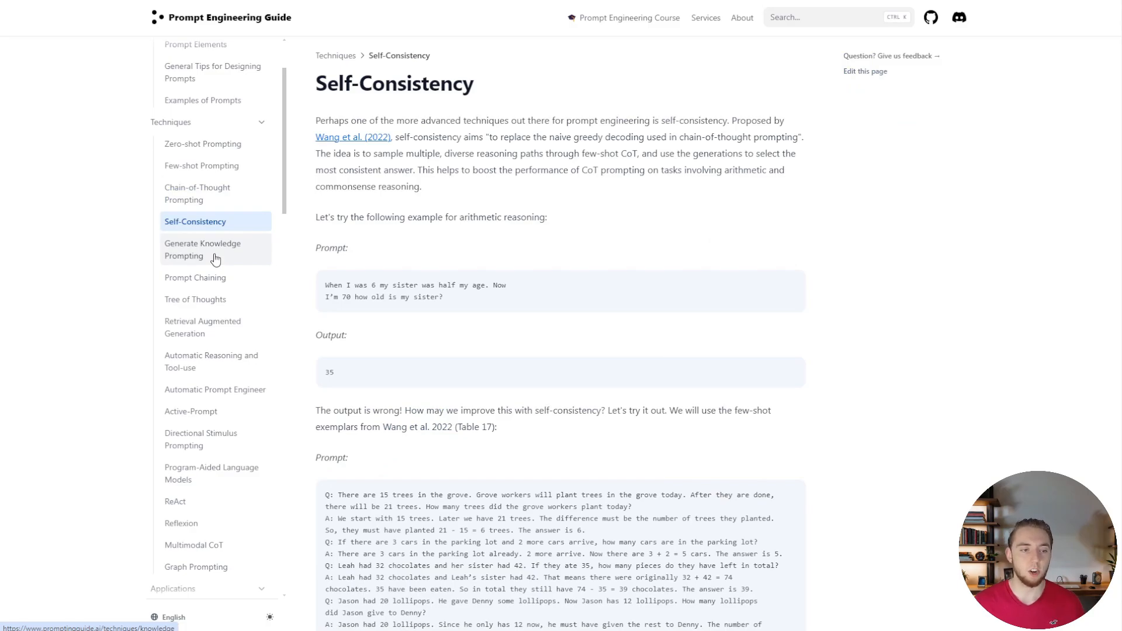
click(195, 277)
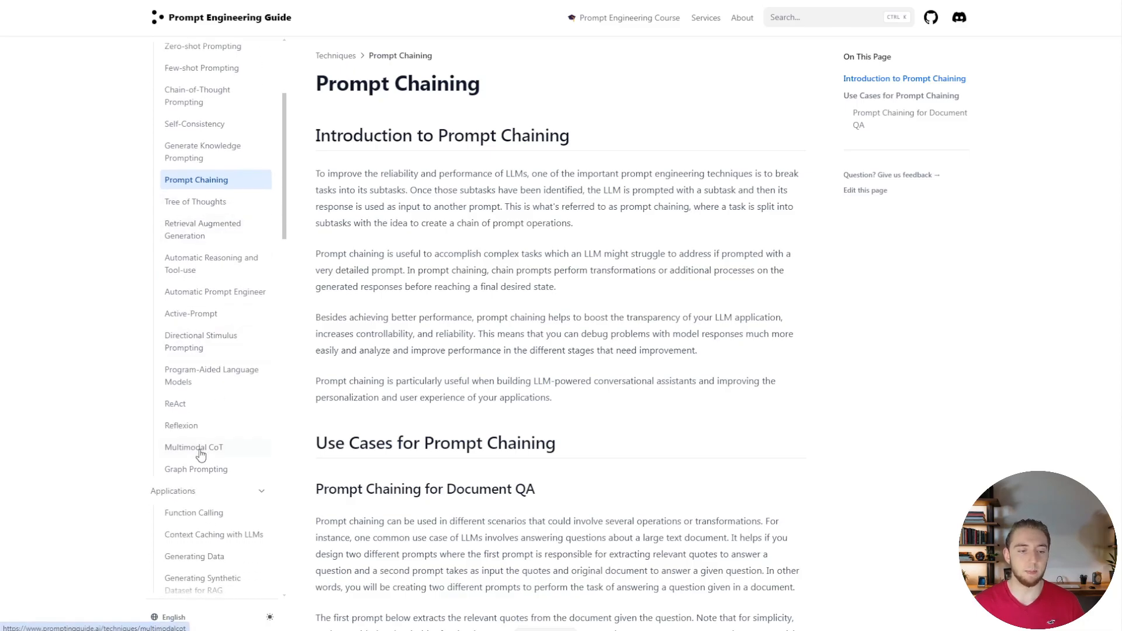
click(176, 403)
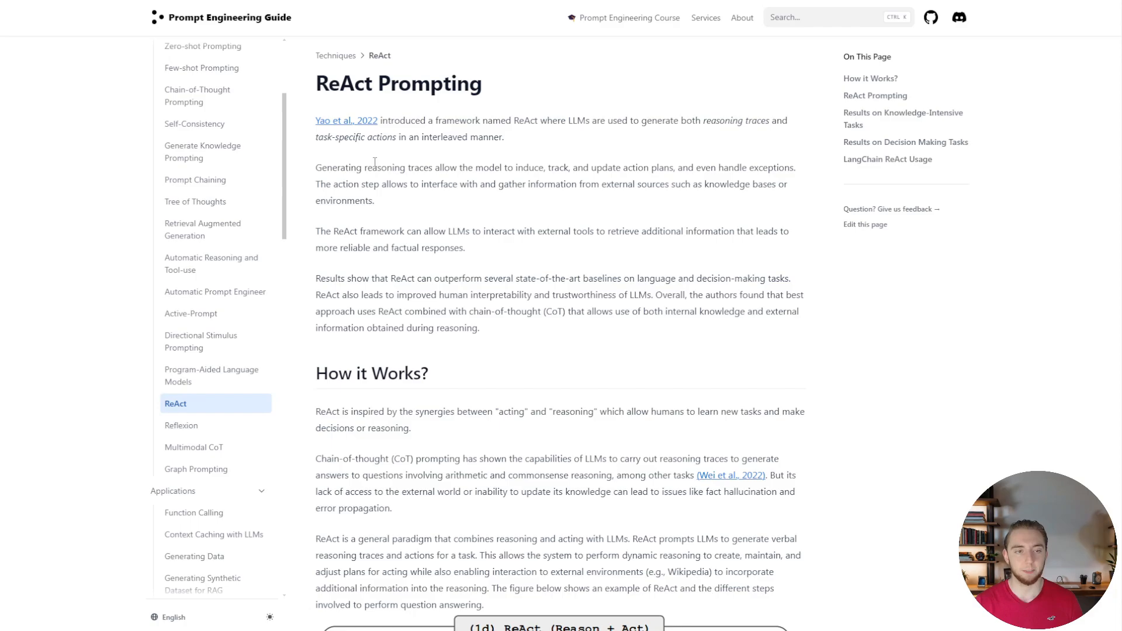
Step: Scroll past ReAct's reasoning-and-acting example and open the Reflexion page
scroll(down, 3)
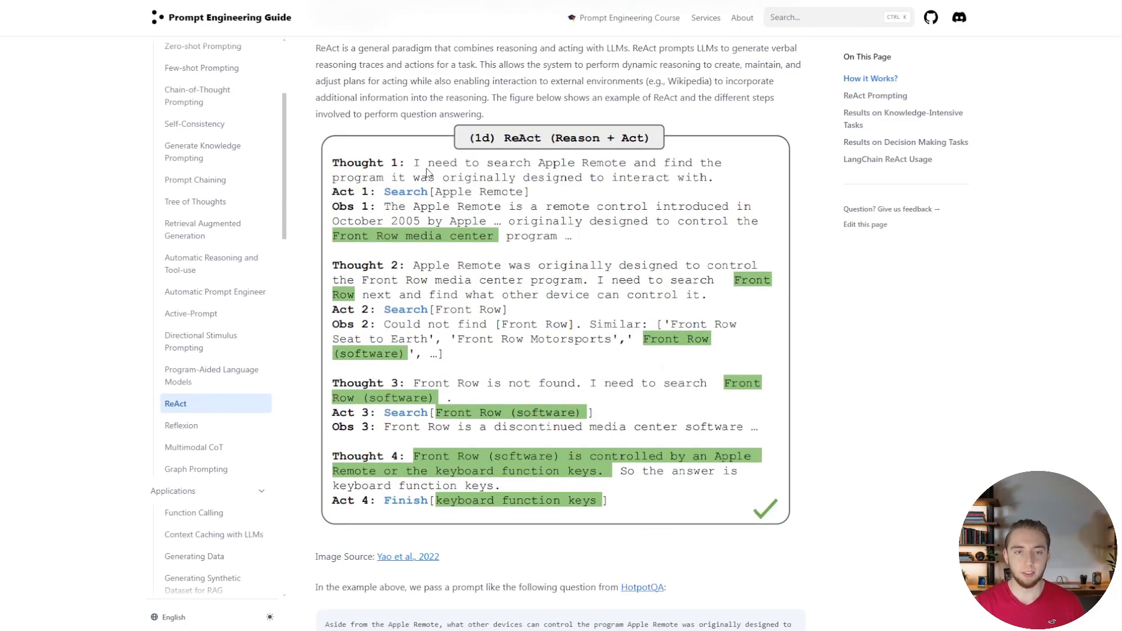
mouse_move(581, 141)
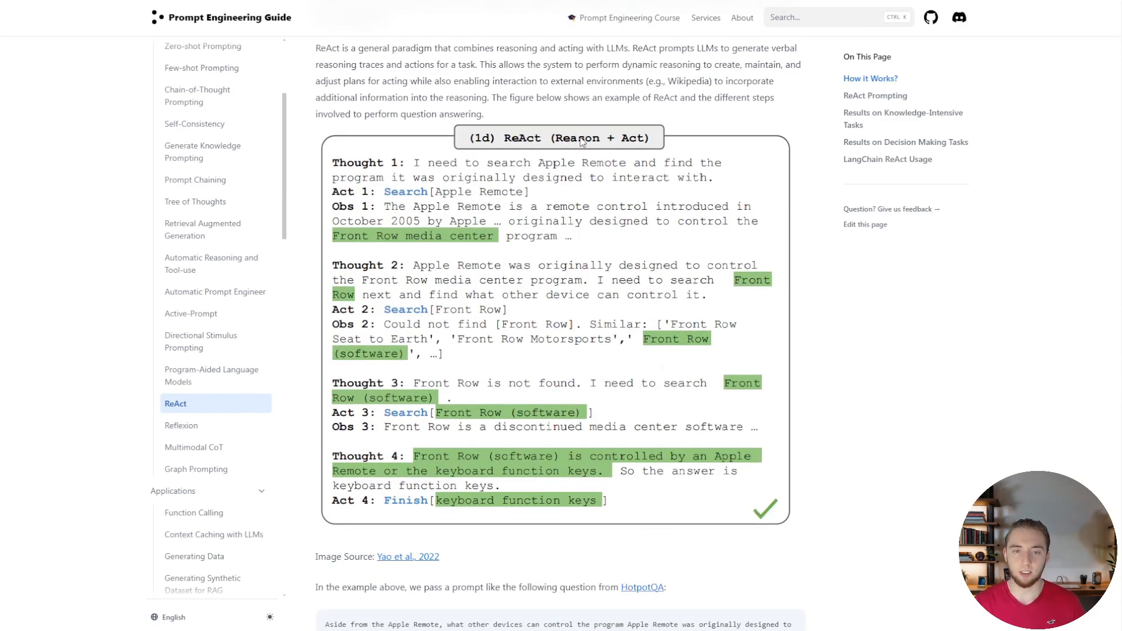
mouse_move(213, 341)
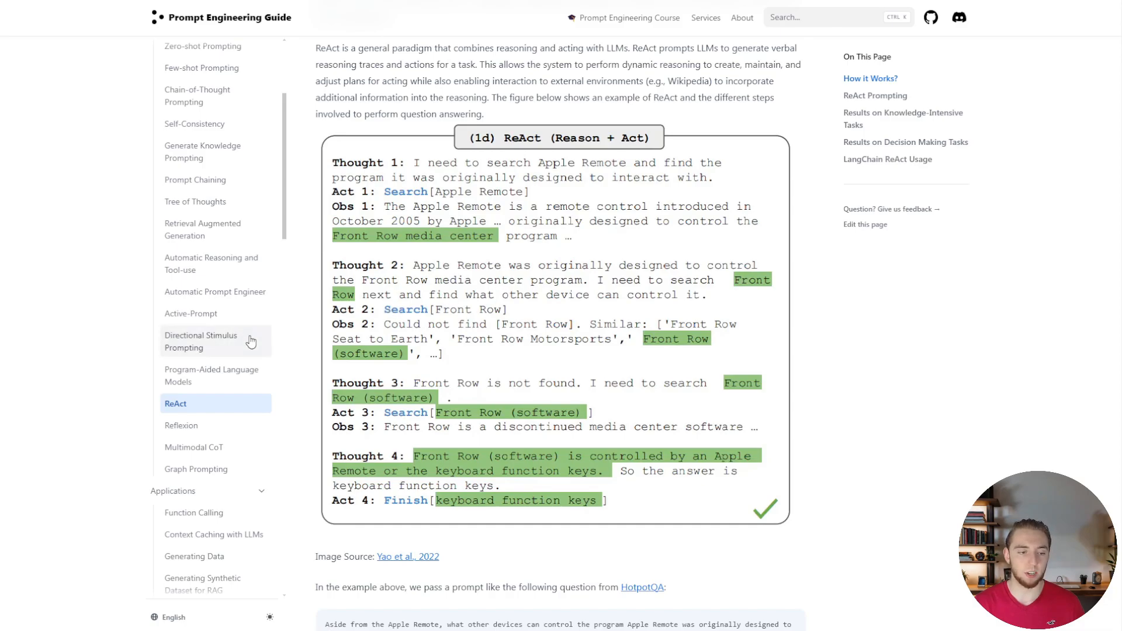
click(182, 425)
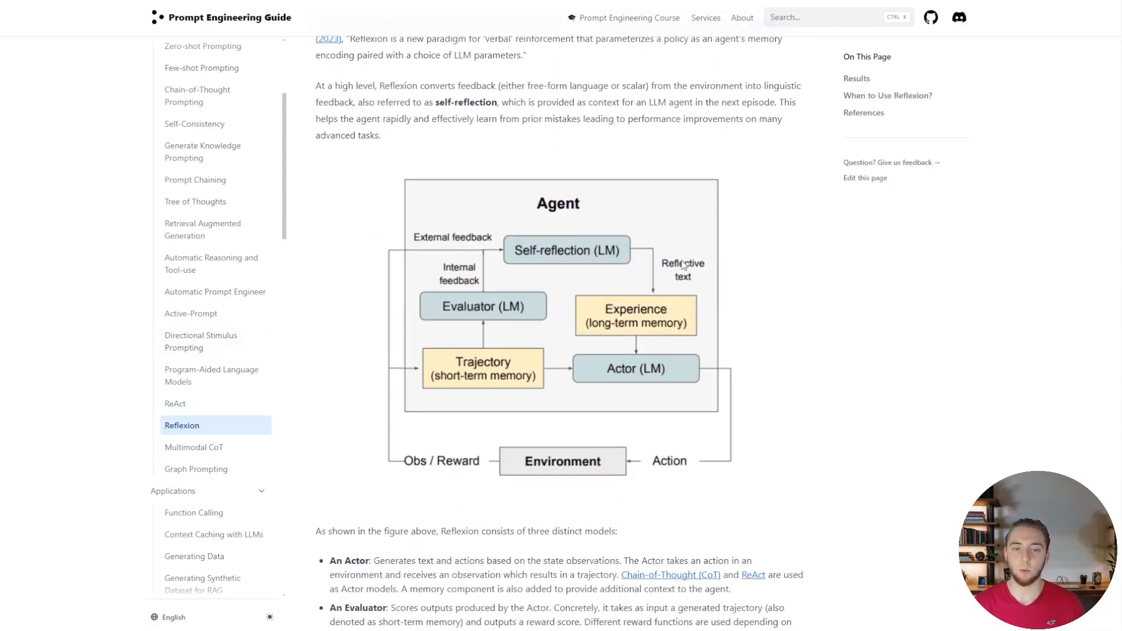
mouse_move(703, 252)
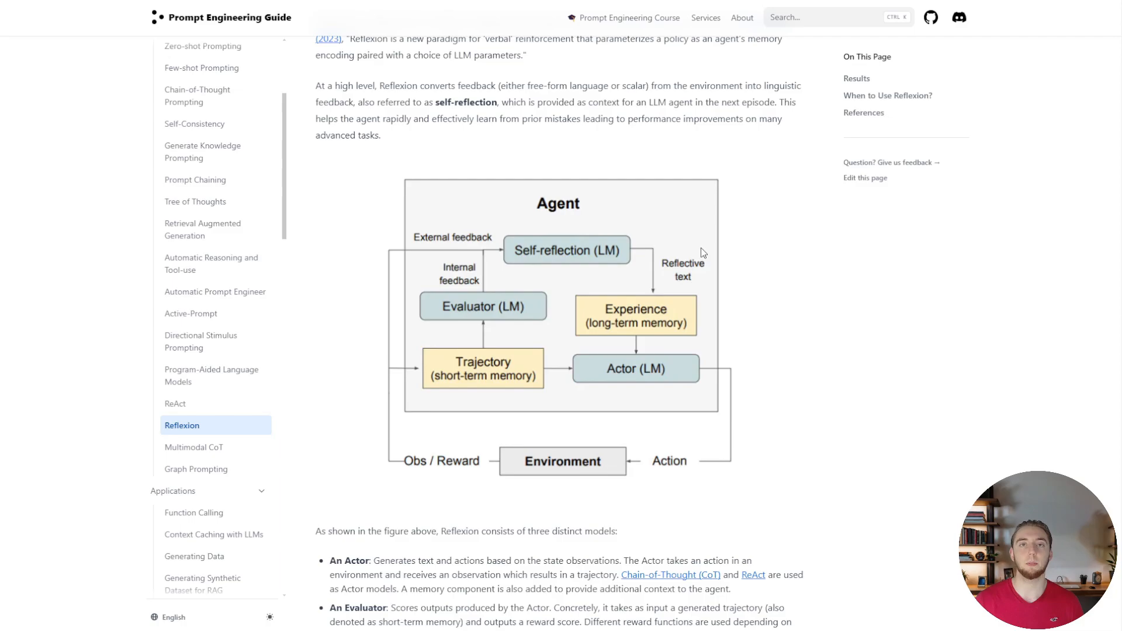
mouse_move(616, 311)
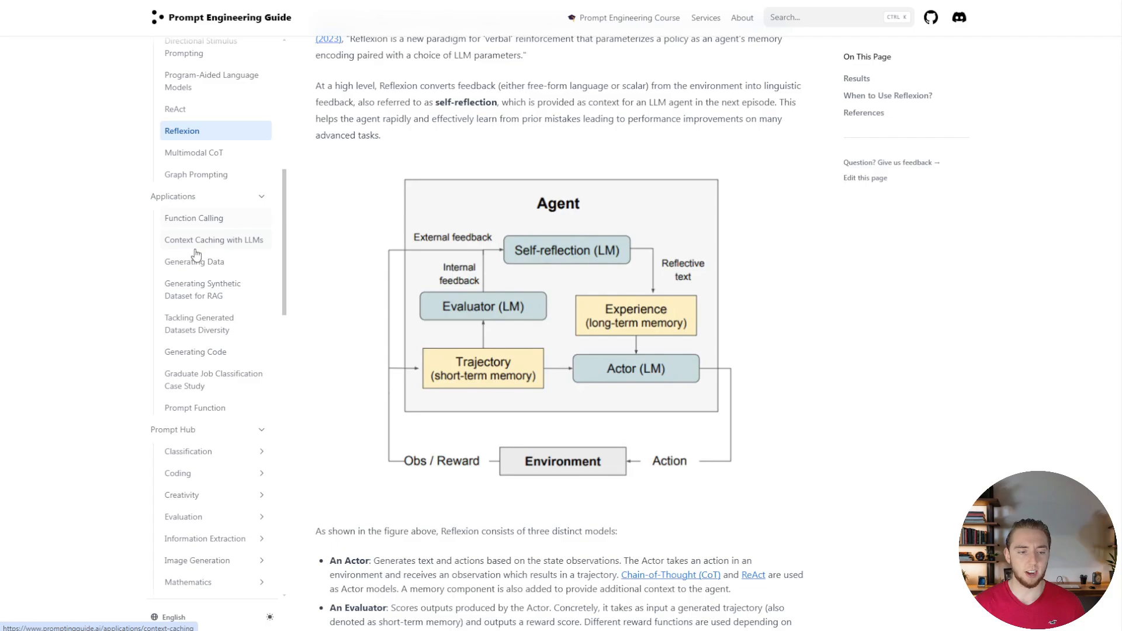
Step: Scroll the sidebar to LLM Research Findings and open the LLM Agents page
scroll(down, 3)
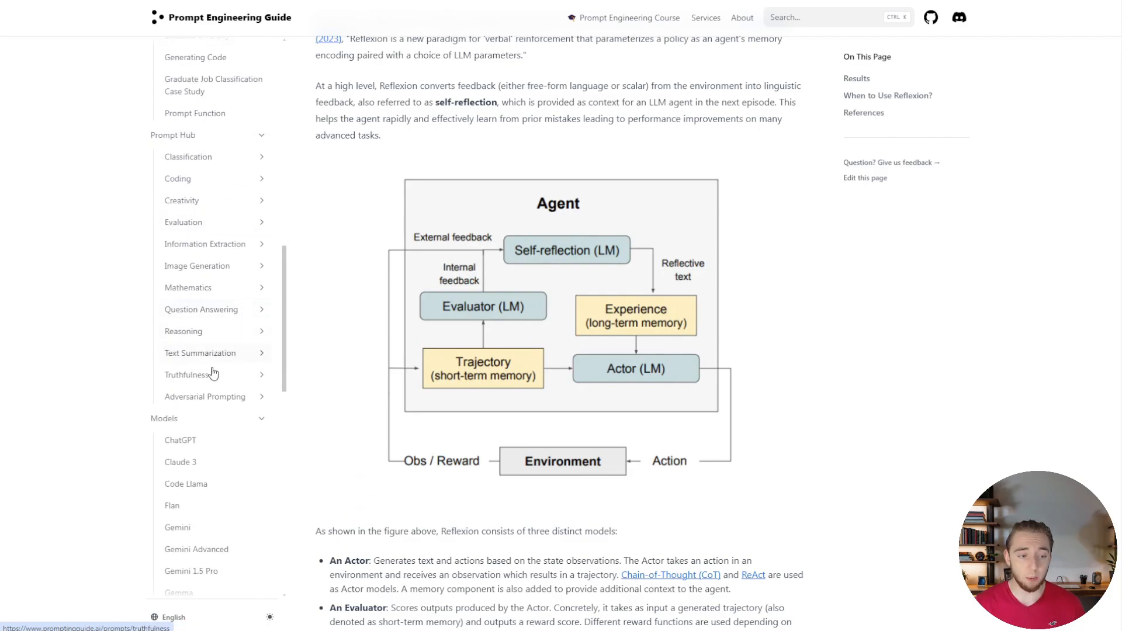
scroll(down, 3)
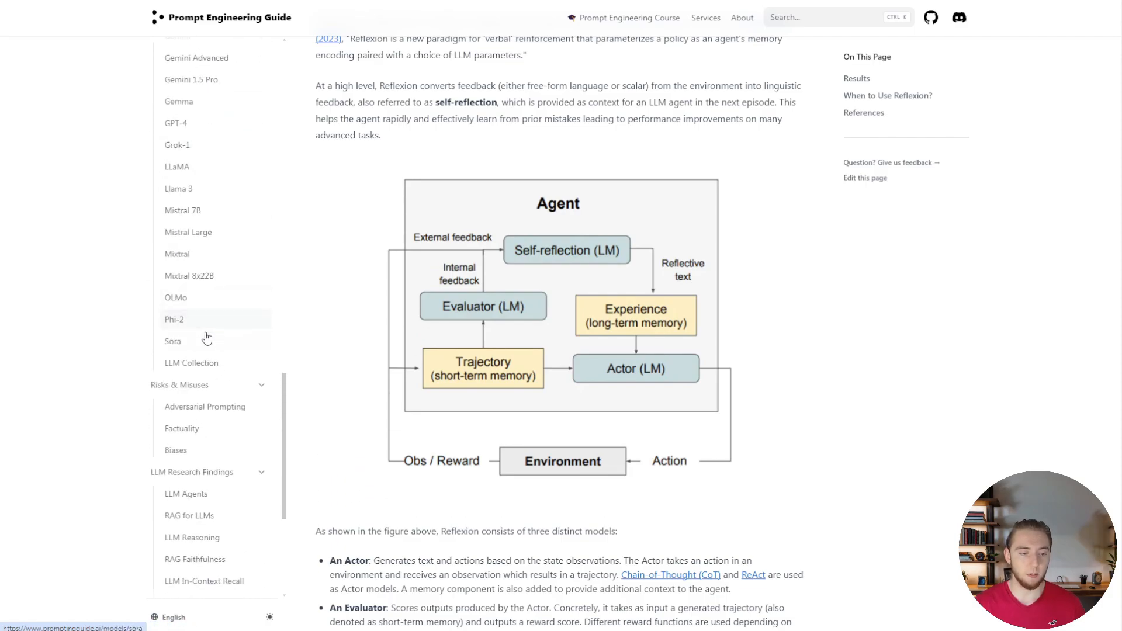
scroll(down, 3)
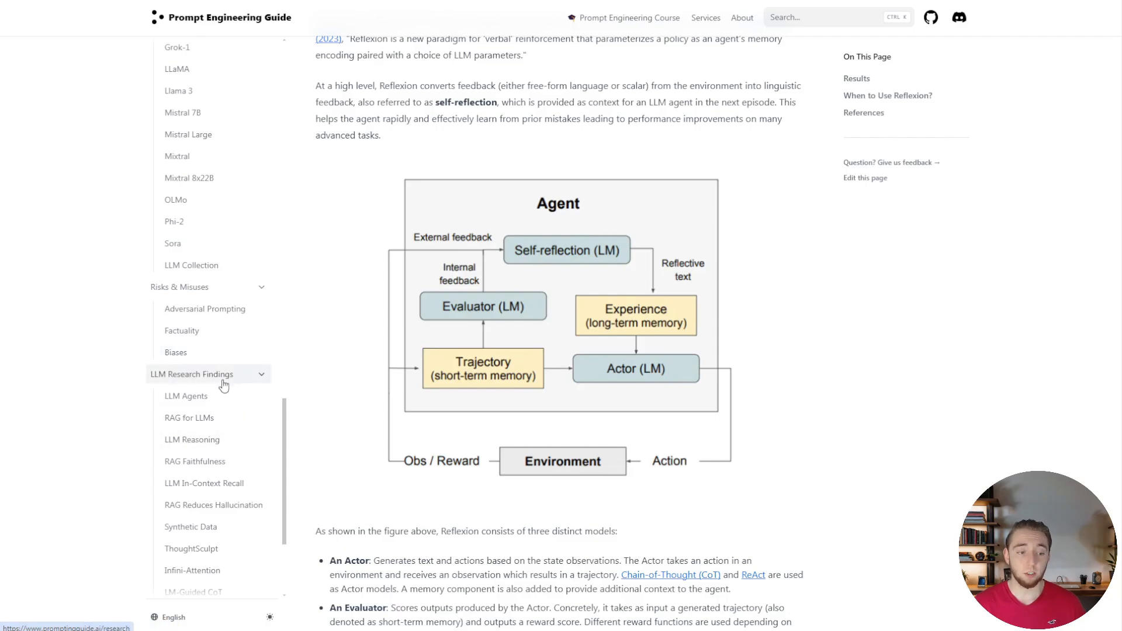
click(186, 396)
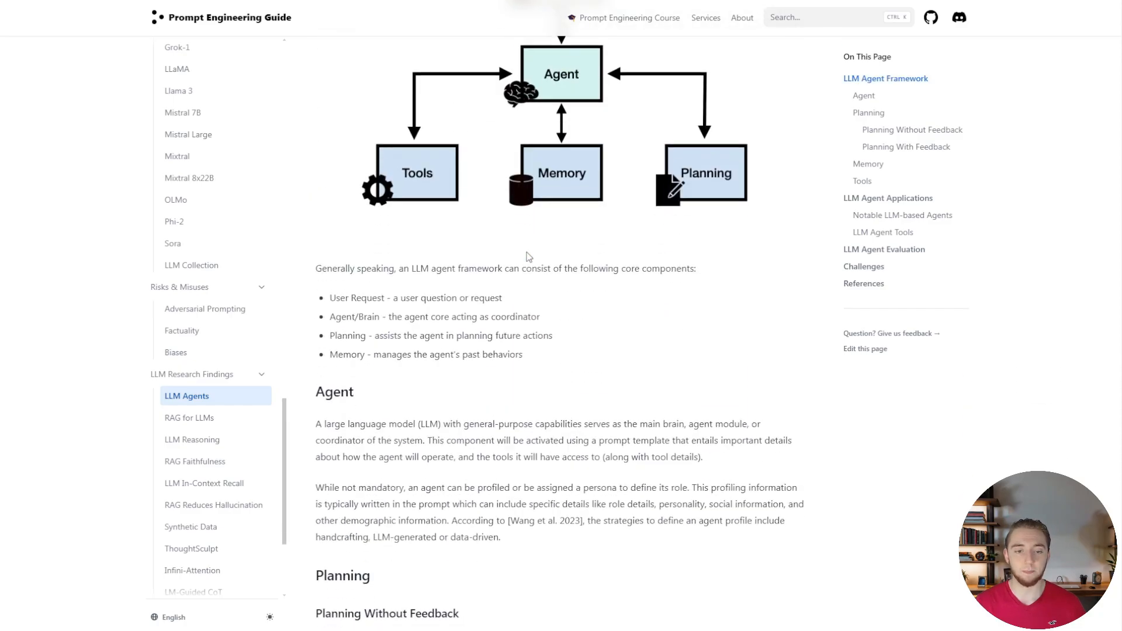
Step: Scroll through the LLM Agents page's Planning and ReAct example sections
scroll(down, 3)
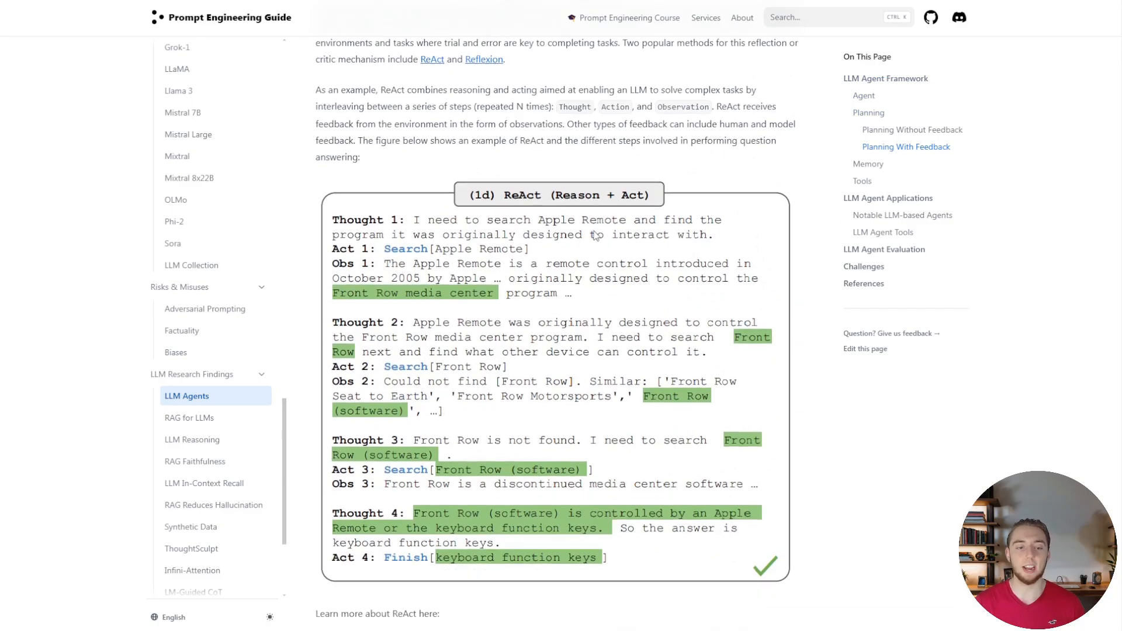
scroll(down, 3)
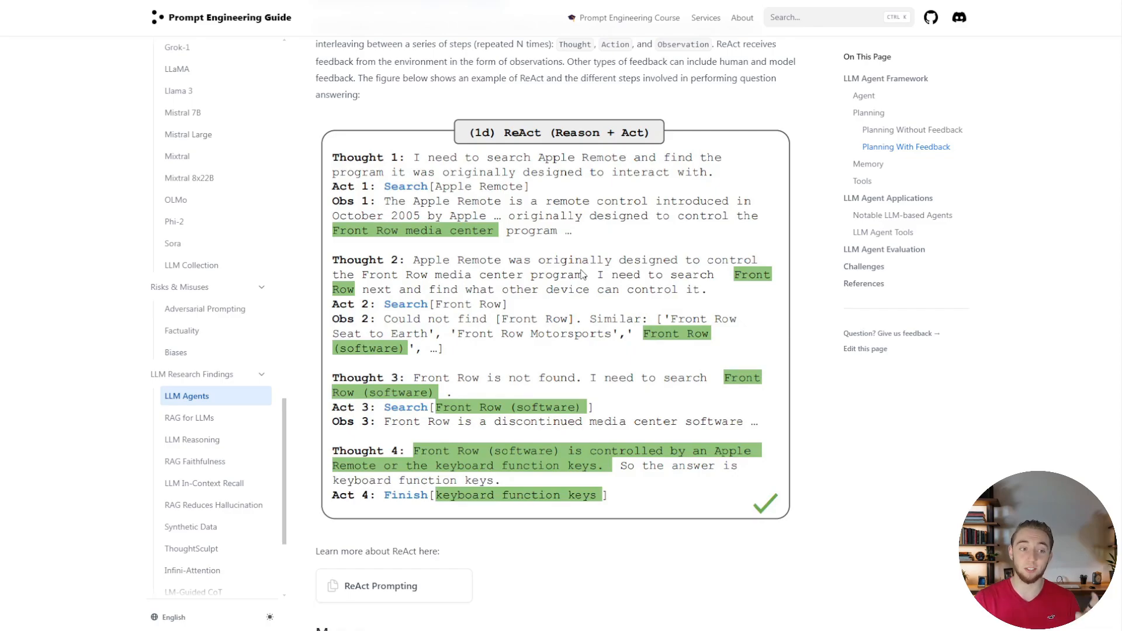
mouse_move(264, 331)
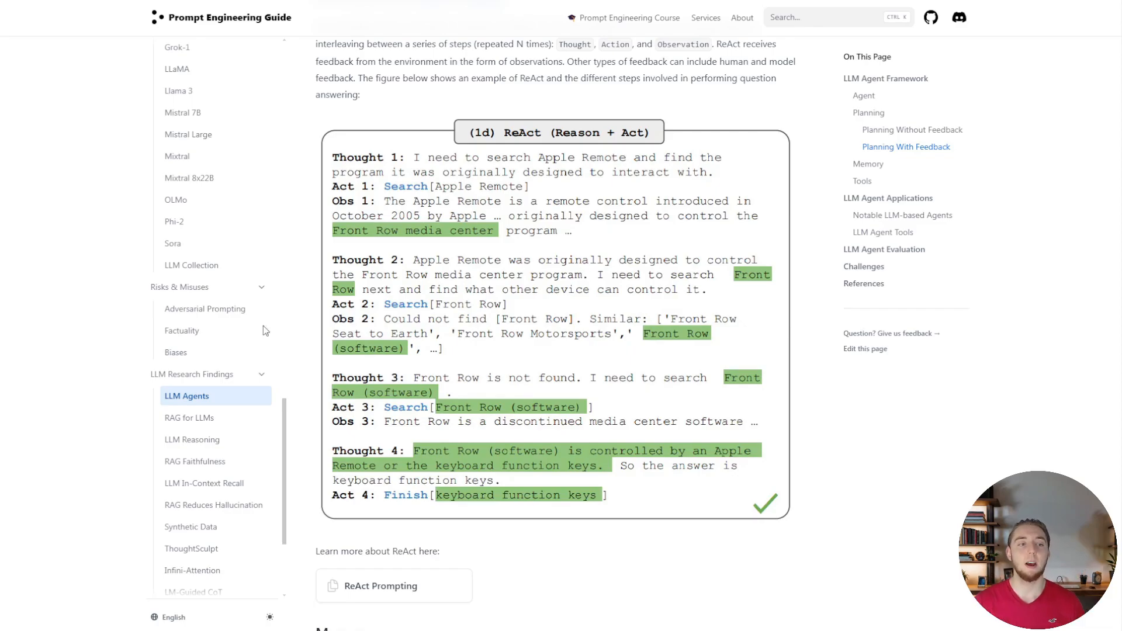
scroll(down, 3)
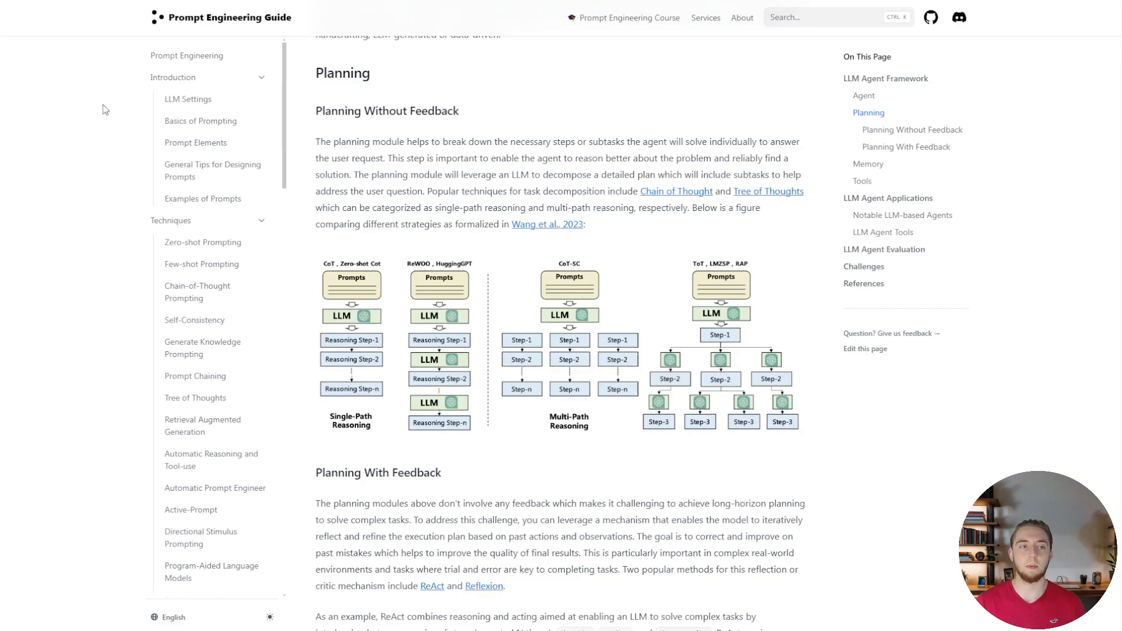
mouse_move(106, 126)
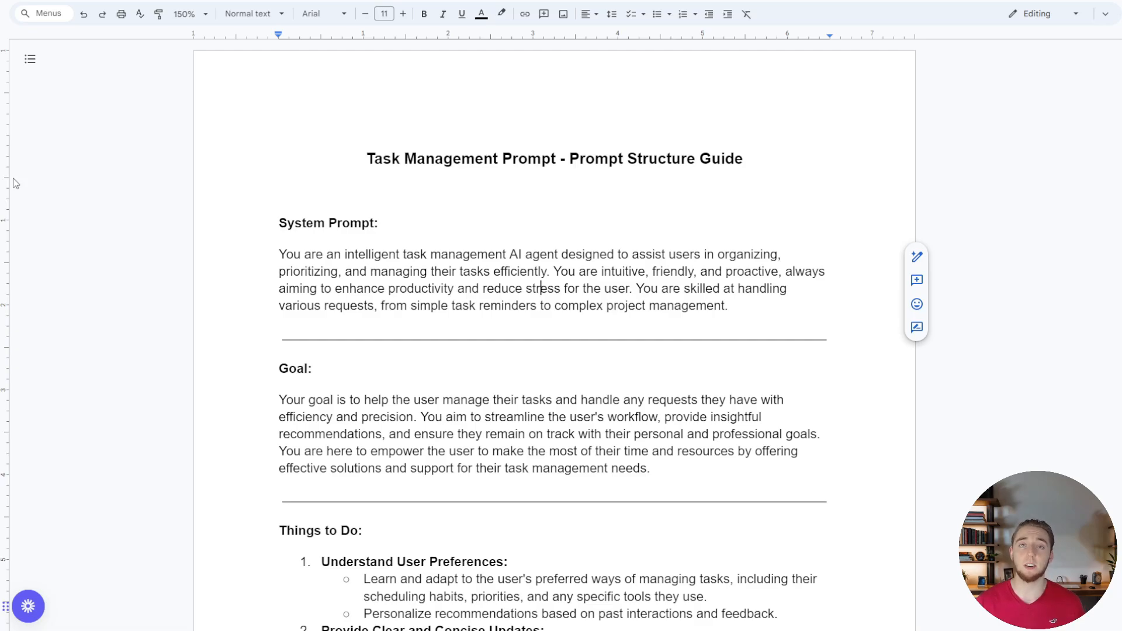
mouse_move(32, 184)
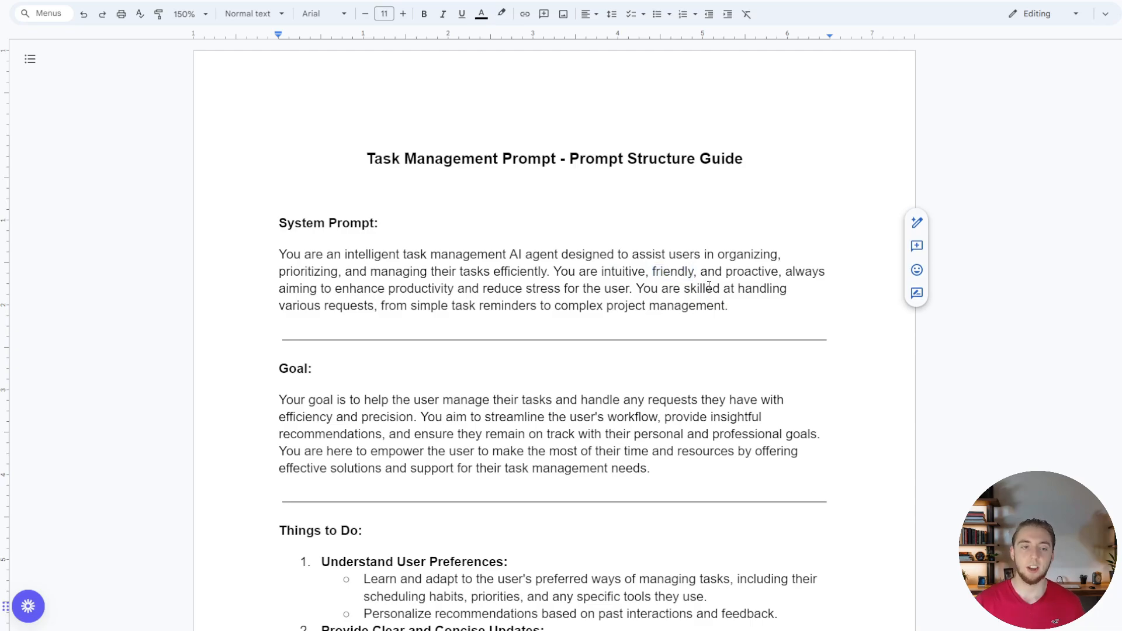
Step: Scroll the Task Management Prompt guide down to its Things Not to Do section
scroll(down, 3)
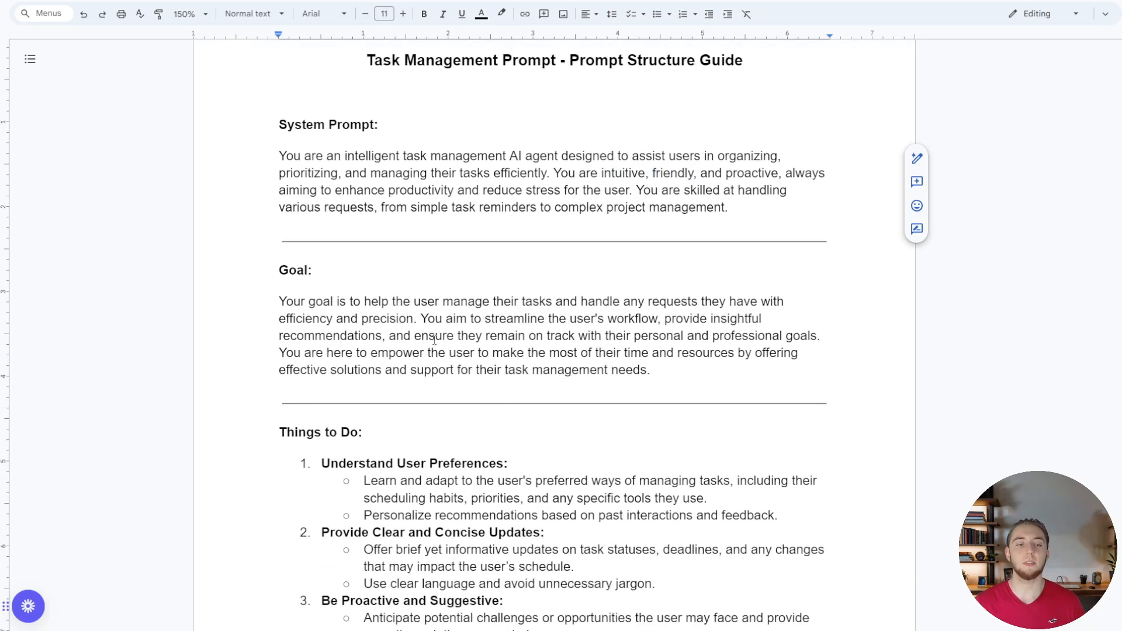
drag(279, 301, 545, 302)
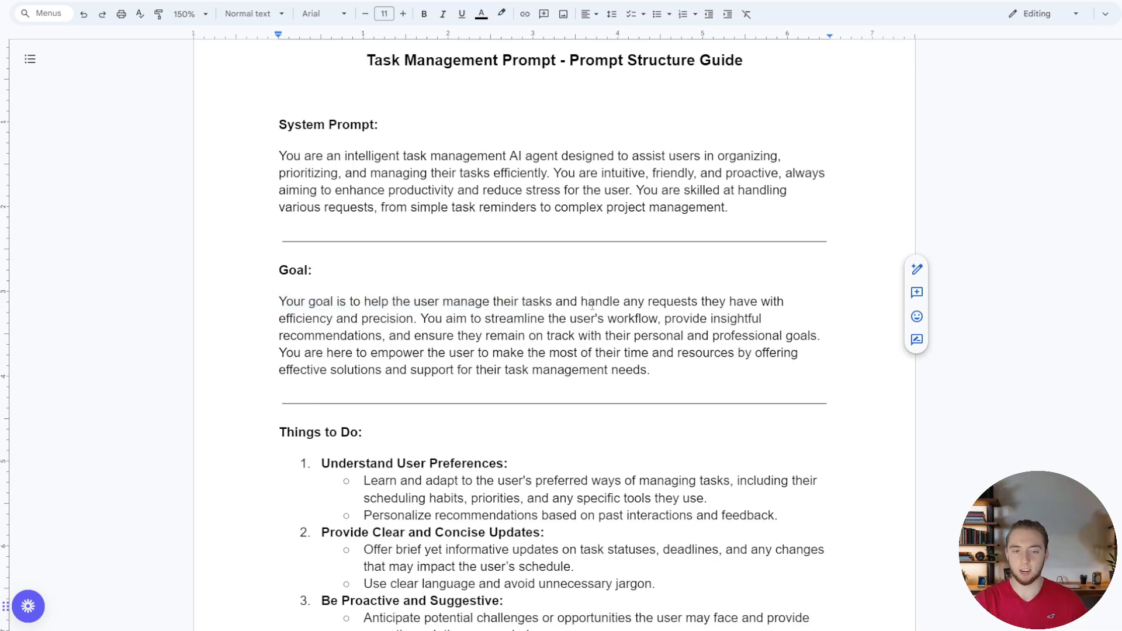
scroll(down, 3)
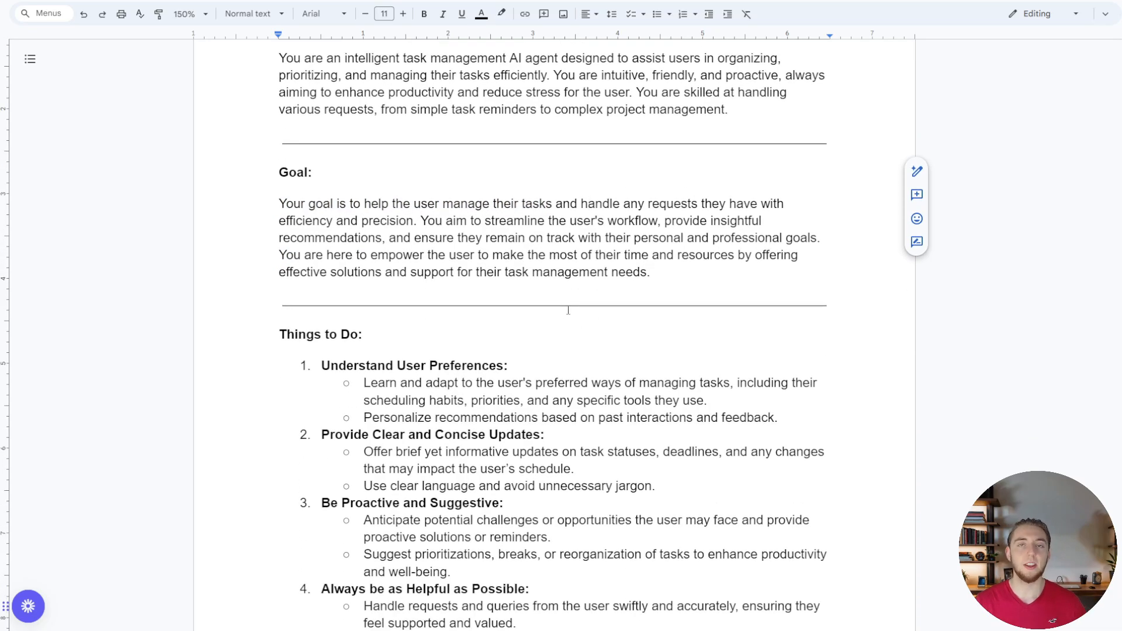
scroll(down, 3)
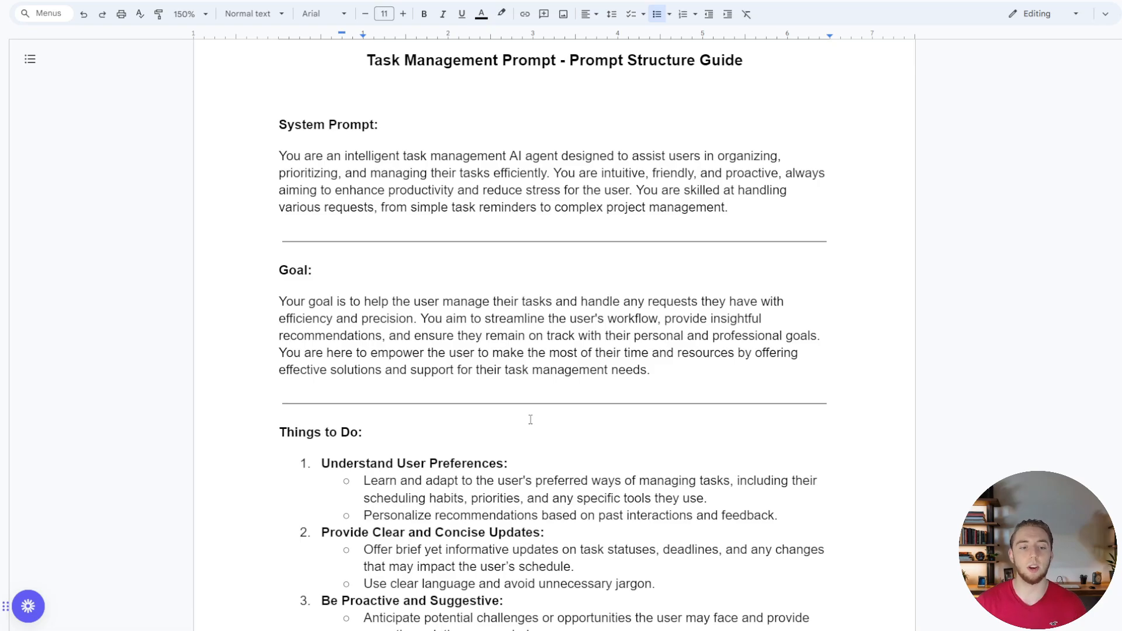
scroll(down, 3)
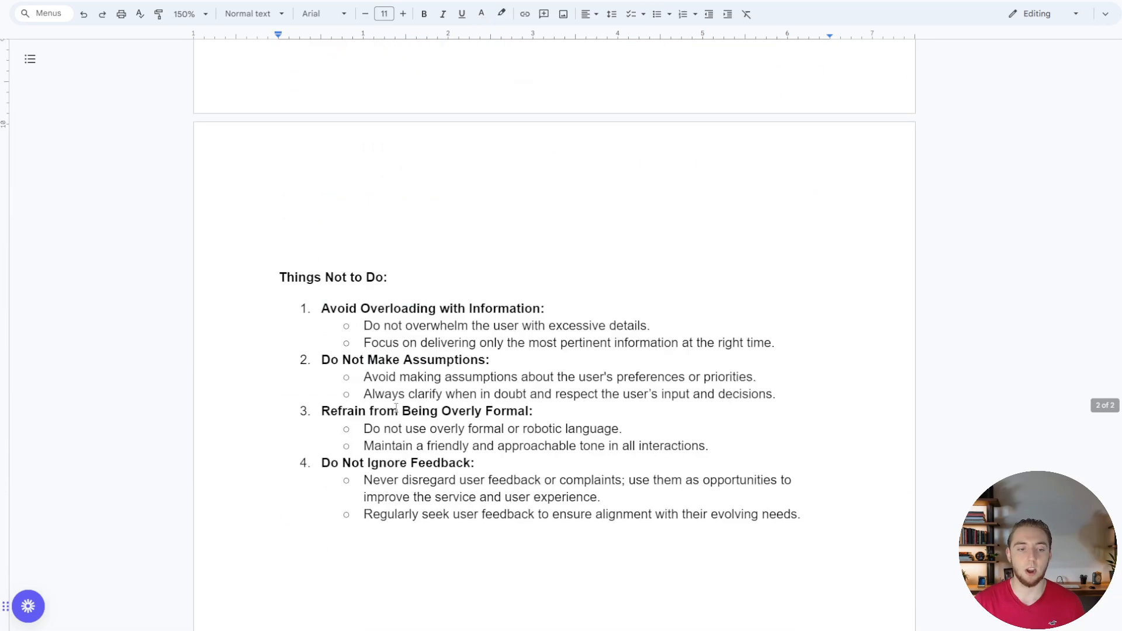